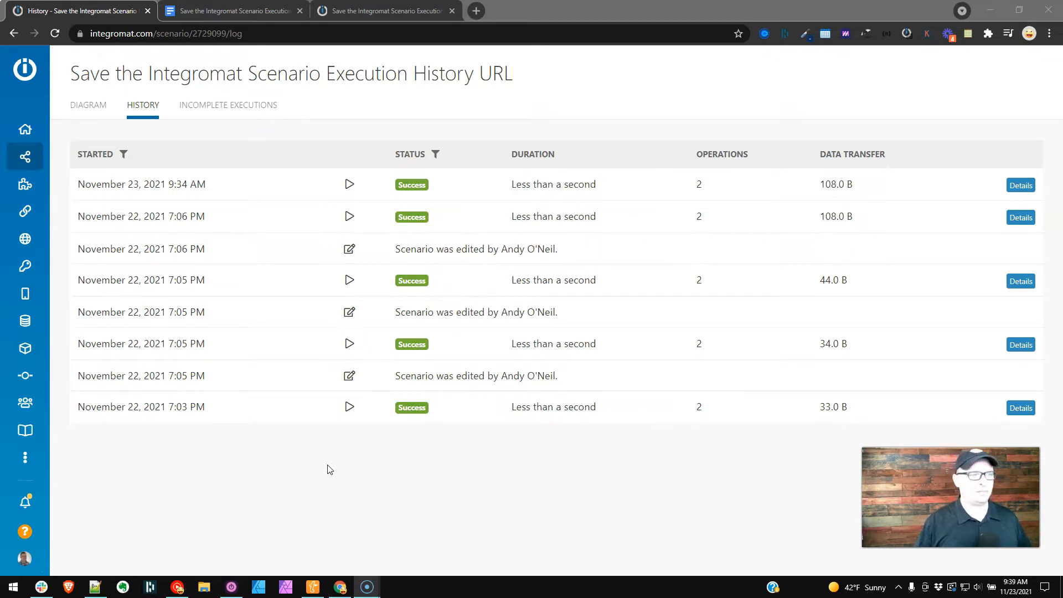
# Open the details page of the November 23, 2021 9:34 AM run from scenario history.
pyautogui.click(233, 11)
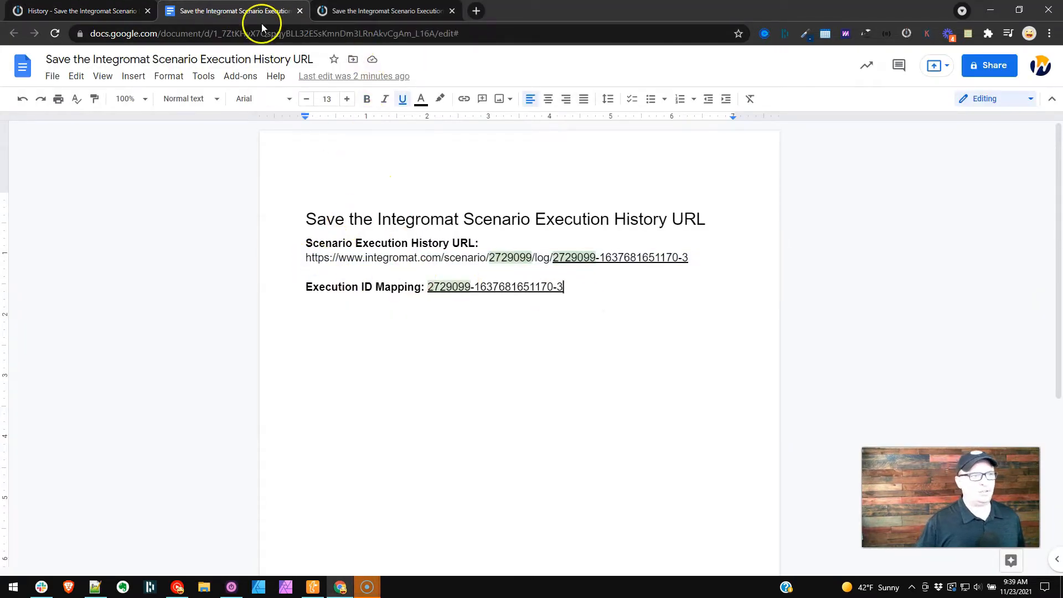
pyautogui.click(83, 10)
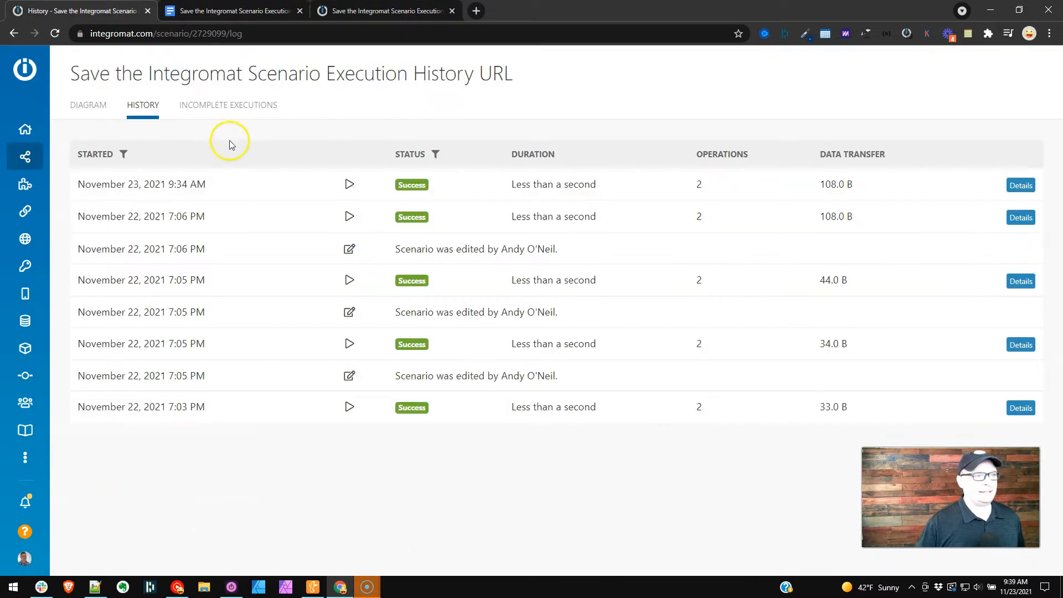
pyautogui.click(1021, 185)
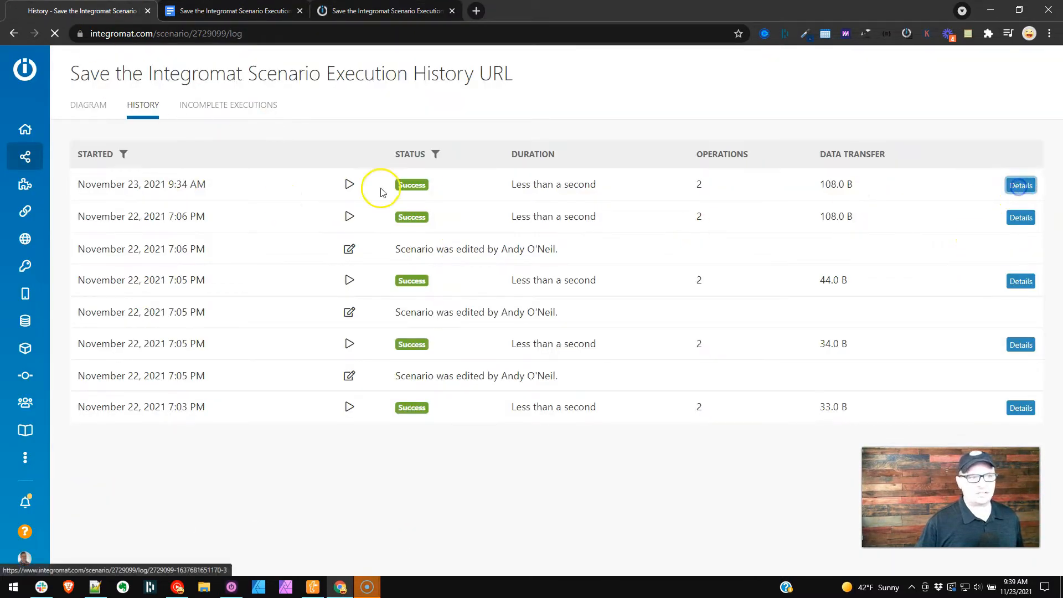
pyautogui.click(1020, 185)
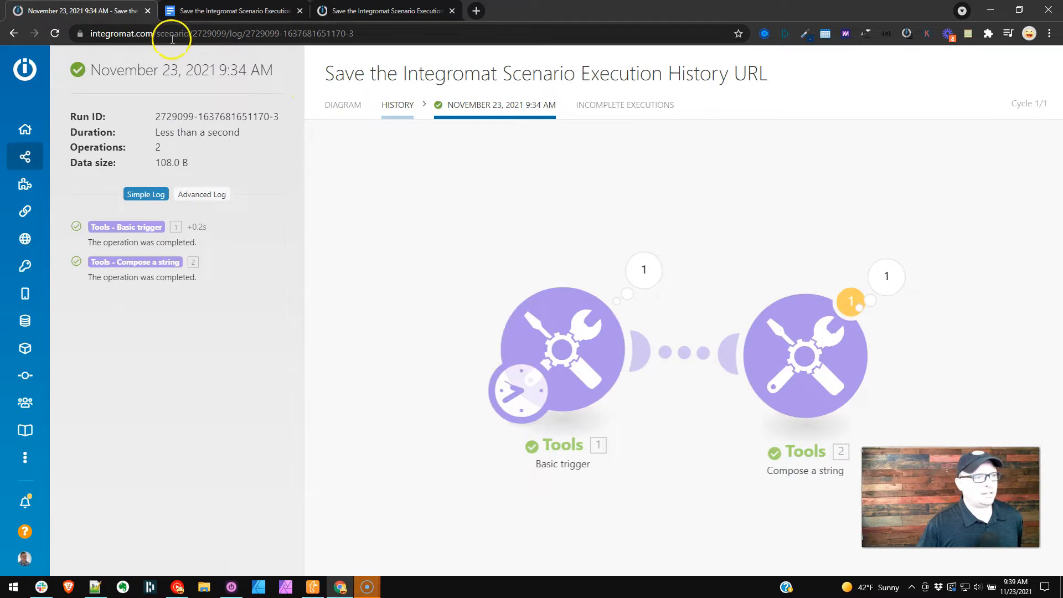
# Select the run ID portion of the run page's address.
pyautogui.click(201, 32)
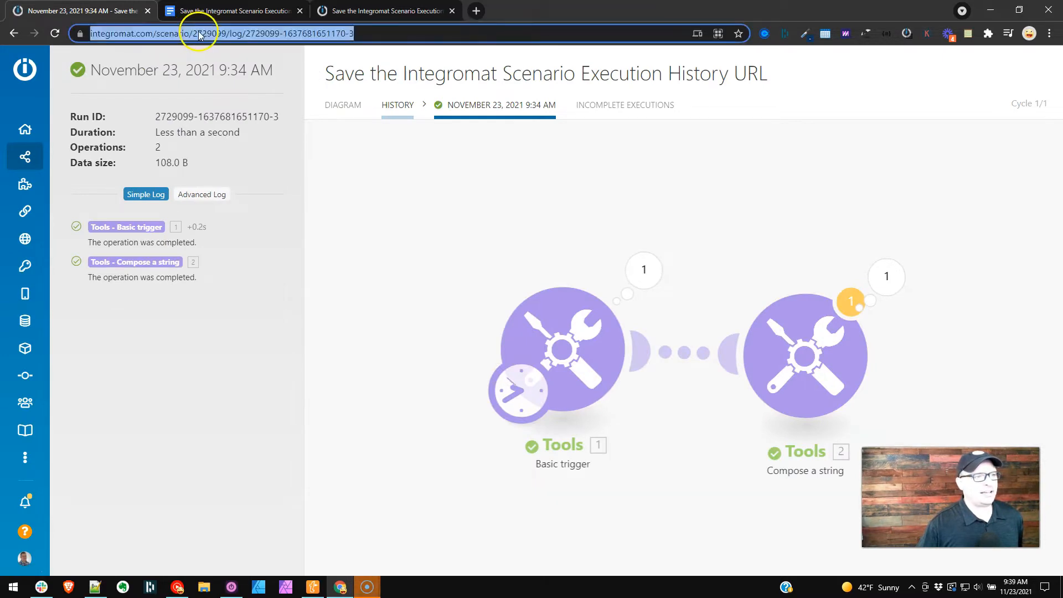
pyautogui.doubleClick(258, 34)
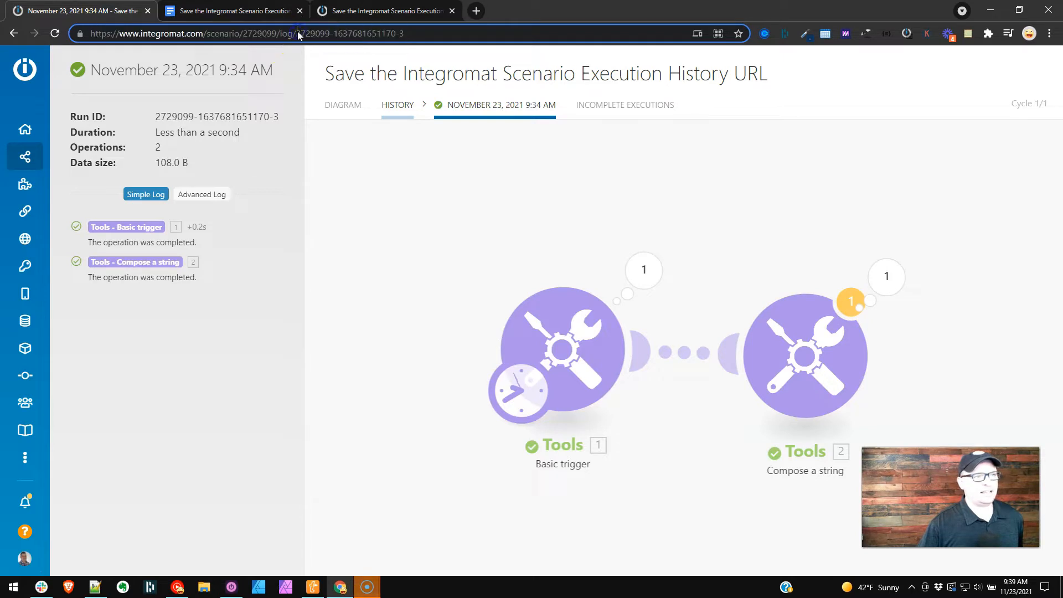
pyautogui.doubleClick(343, 34)
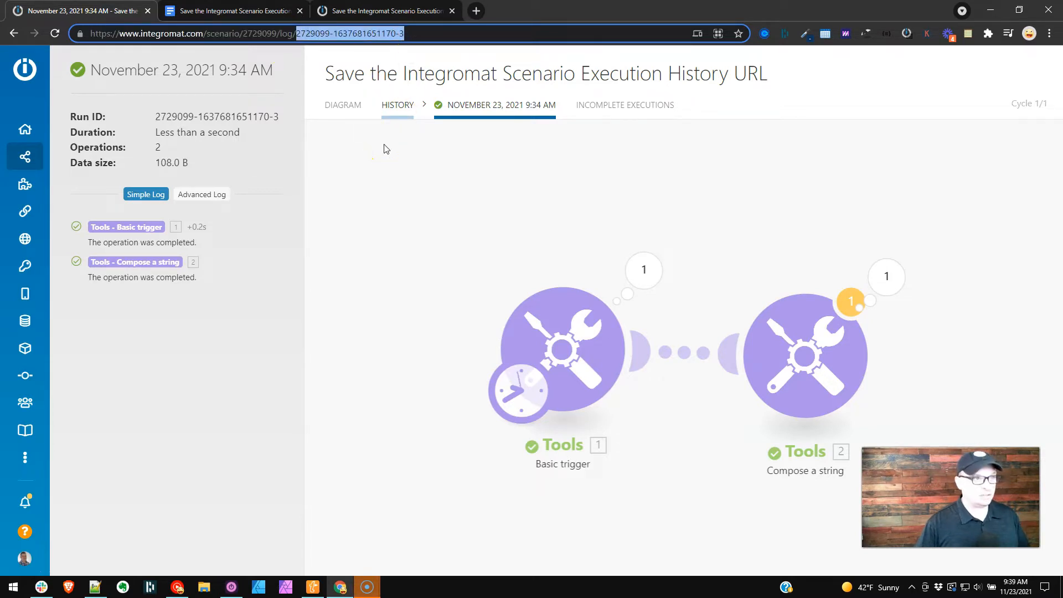
pyautogui.click(231, 11)
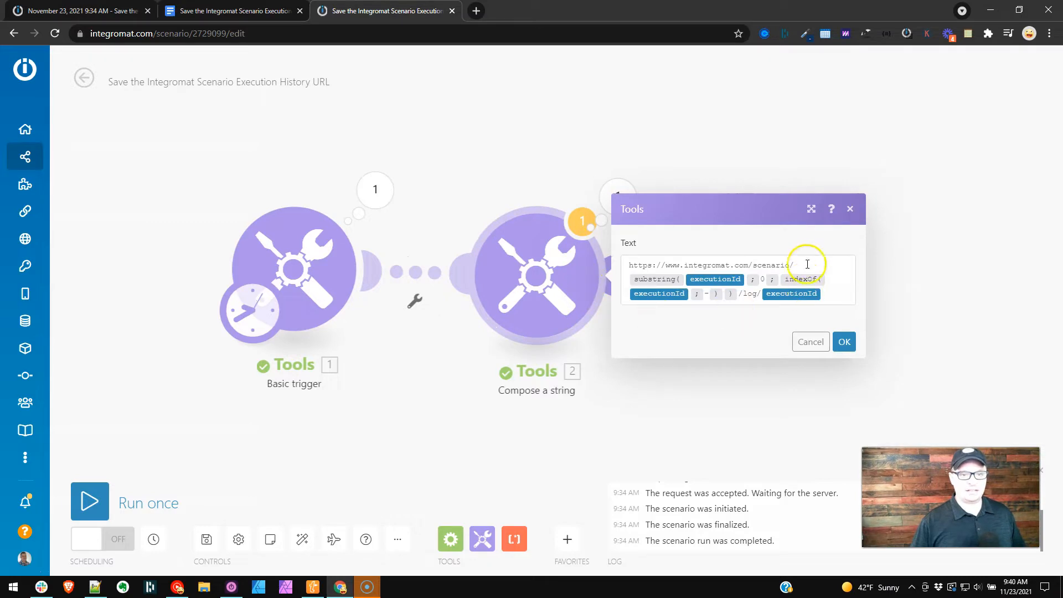
# Inspect the Compose a string Text formula that builds the history link from executionId.
pyautogui.click(808, 265)
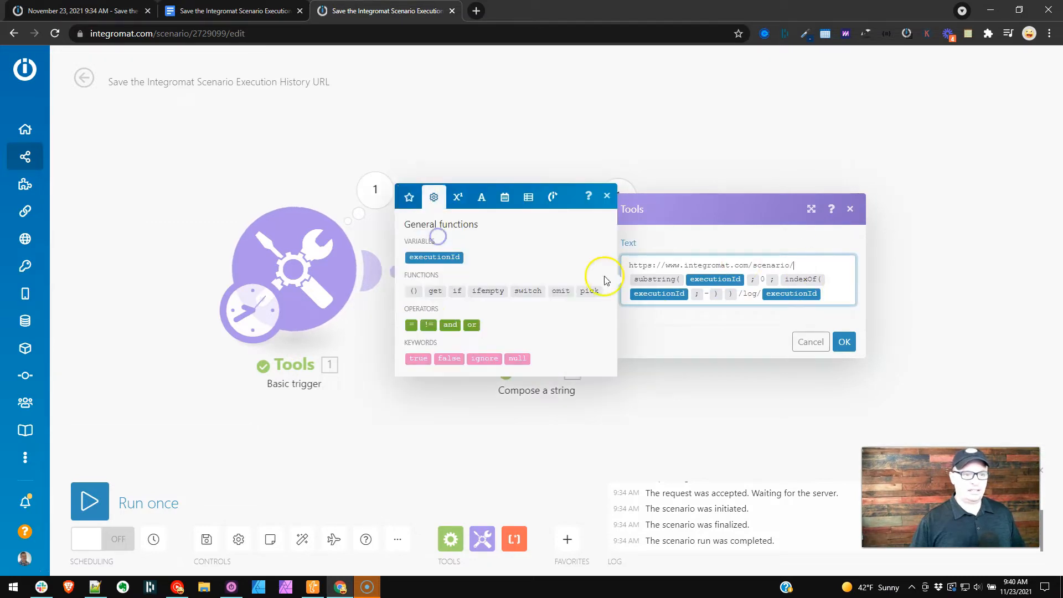
pyautogui.moveTo(434, 257)
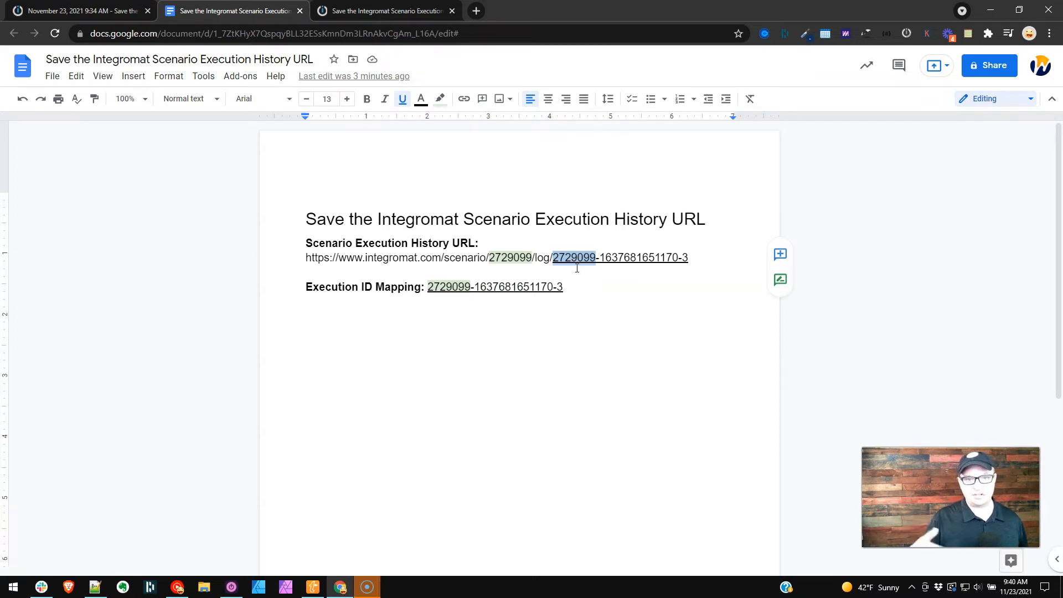
# Add the substring/indexOf executionId link formula below Execution ID Mapping in the notes.
pyautogui.click(391, 11)
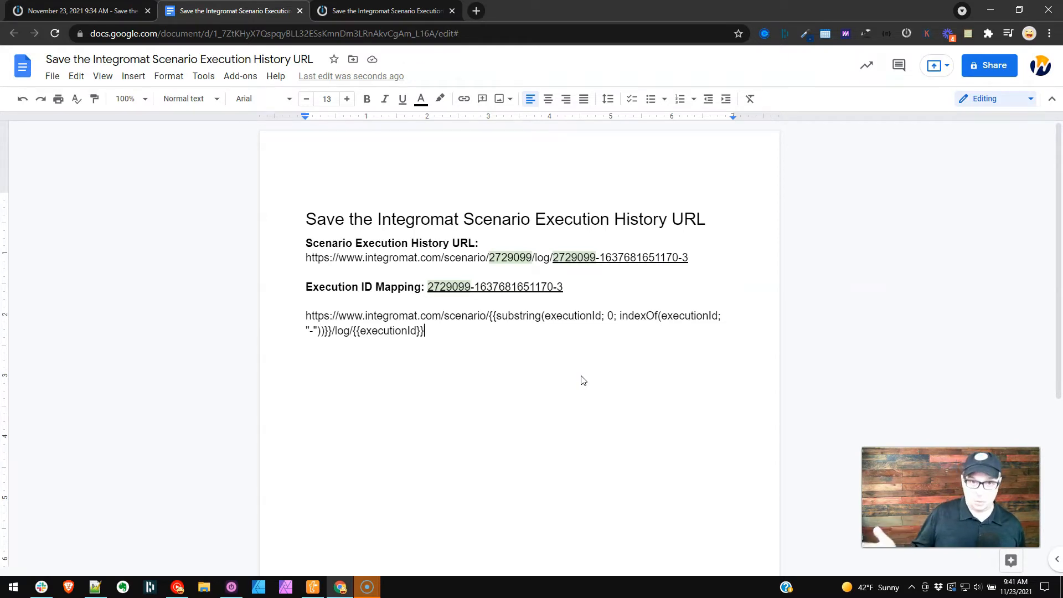
# View Compose a string's output link containing scenario ID 2729099 and the run ID.
pyautogui.click(385, 11)
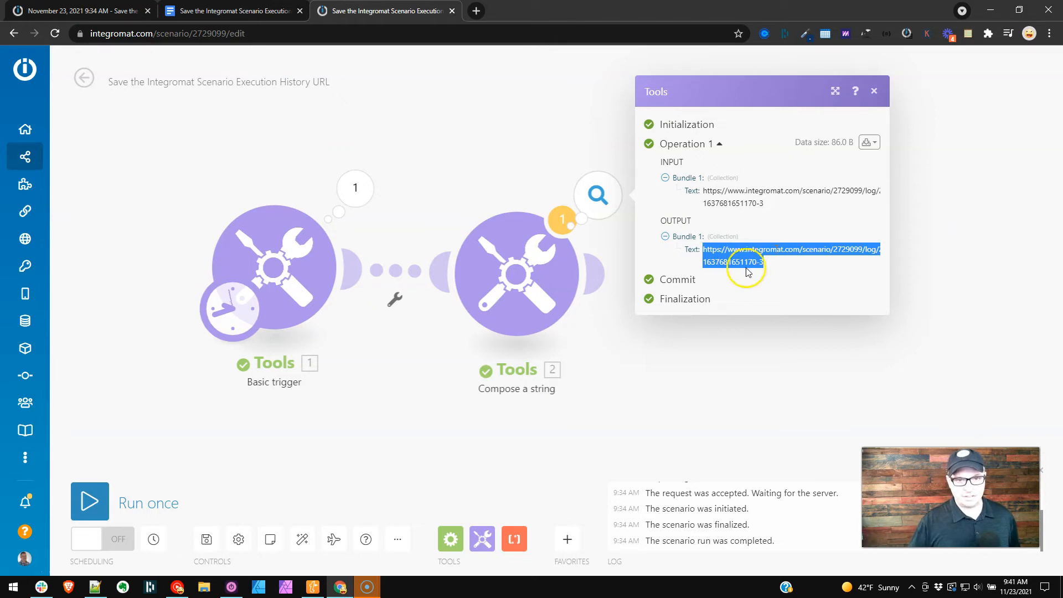
# Close the output popup and run the scenario once more, producing the 9:42 AM run.
pyautogui.click(875, 91)
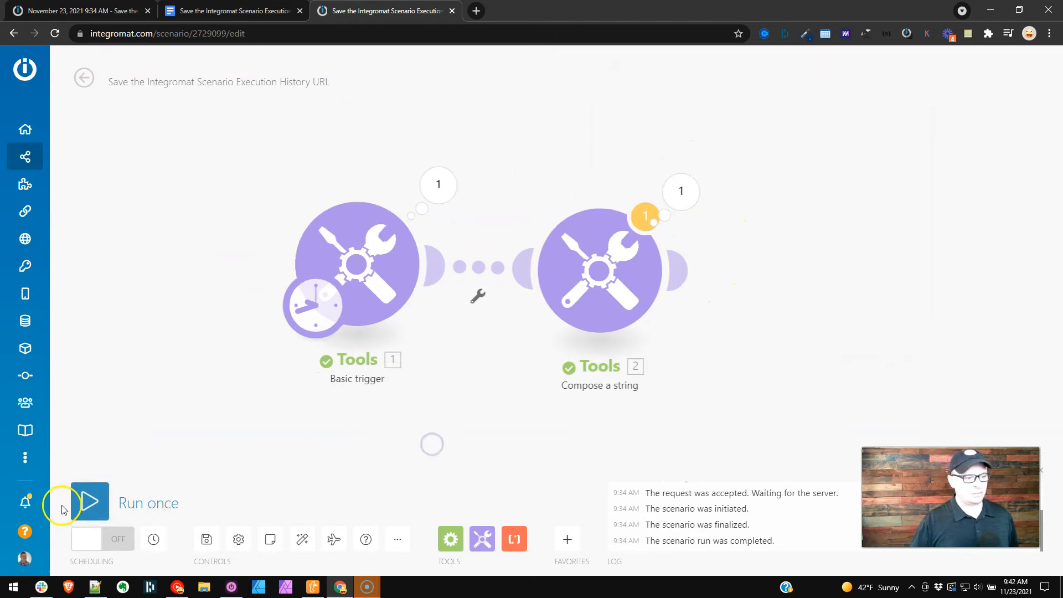
pyautogui.click(90, 502)
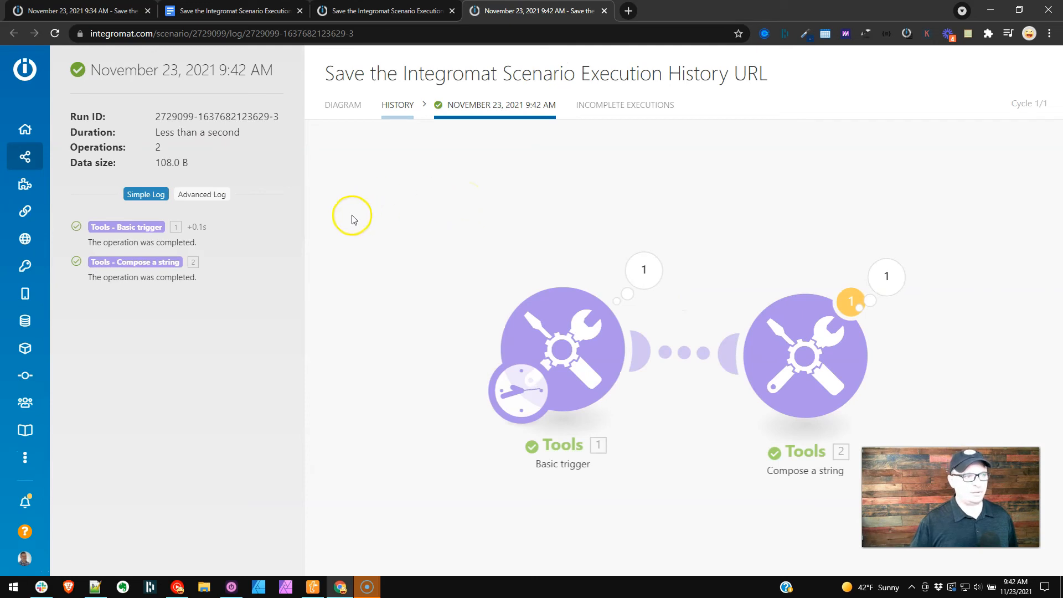
pyautogui.moveTo(230, 73)
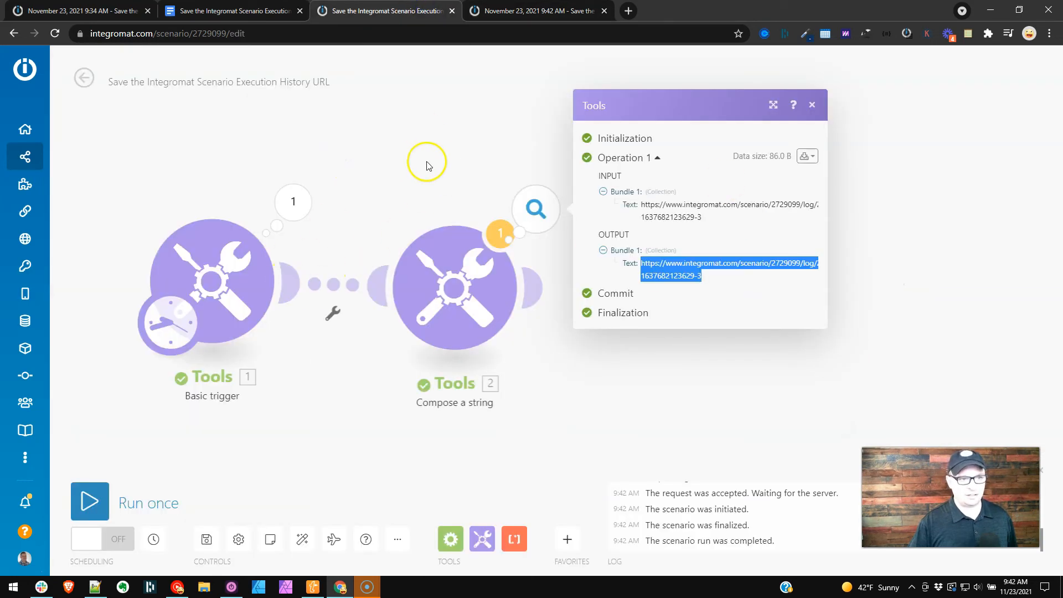
pyautogui.click(812, 104)
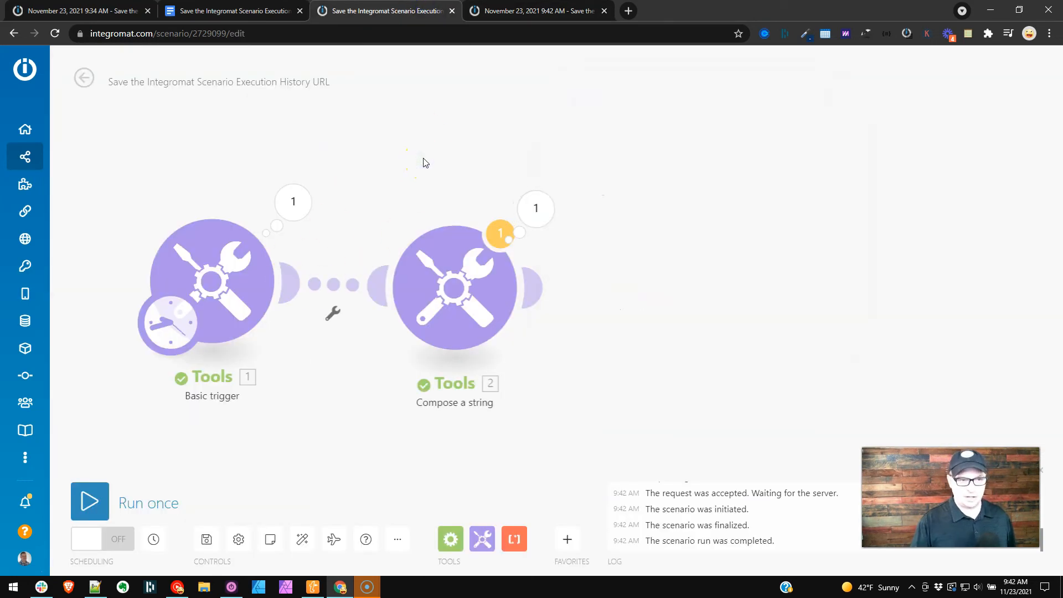